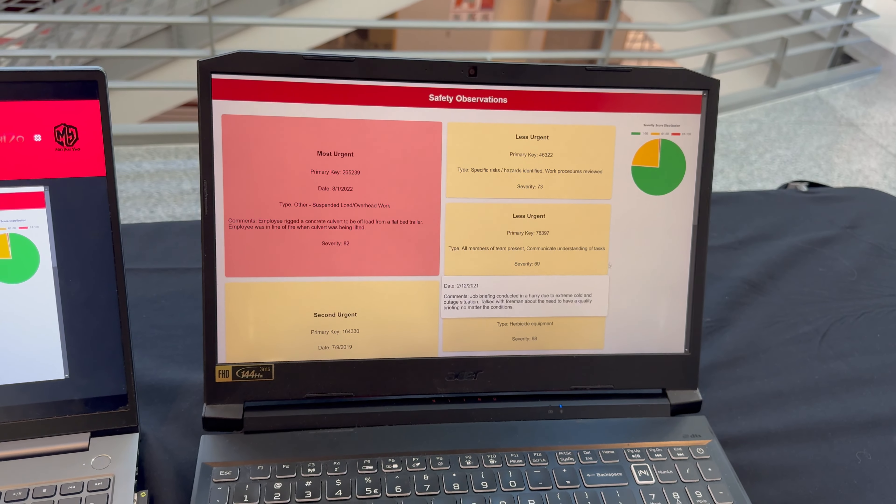
Step: Scroll past the urgency cards to the observation search box and empty results table
{"action": "scroll", "scroll_direction": "down", "scroll_amount": 3}
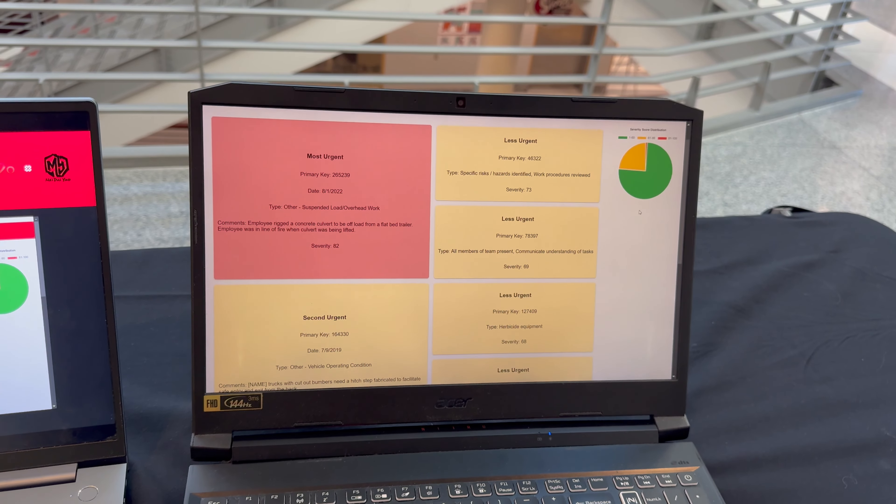
{"action": "scroll", "scroll_direction": "down", "scroll_amount": 3}
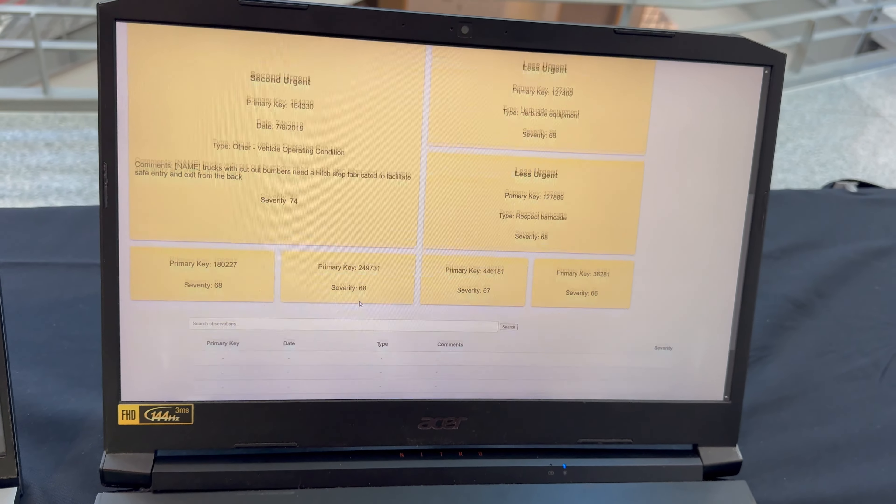
Step: Scroll to the small cards showing primary key 249731 and the full results table
{"action": "scroll", "scroll_direction": "down", "scroll_amount": 3}
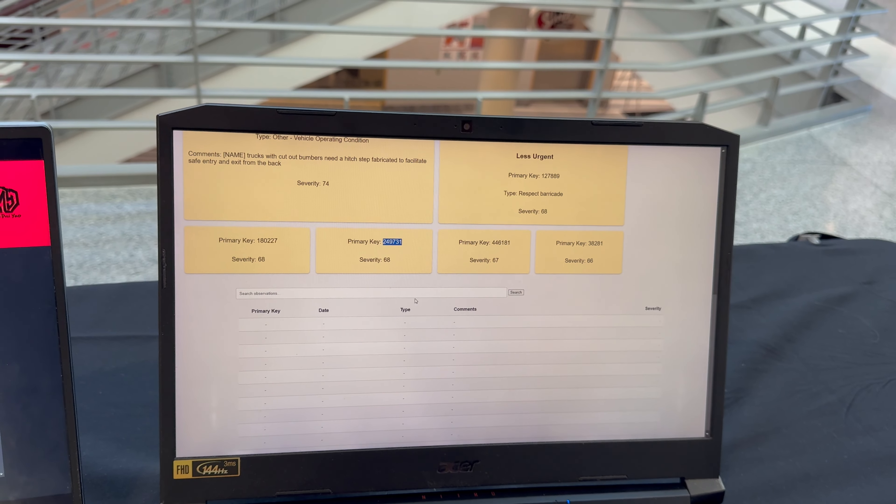
Step: Search observation 249731 to show its 6/16/2022 'Cones compliant' record, then start a search for PEE
{"action": "type", "text": "249731"}
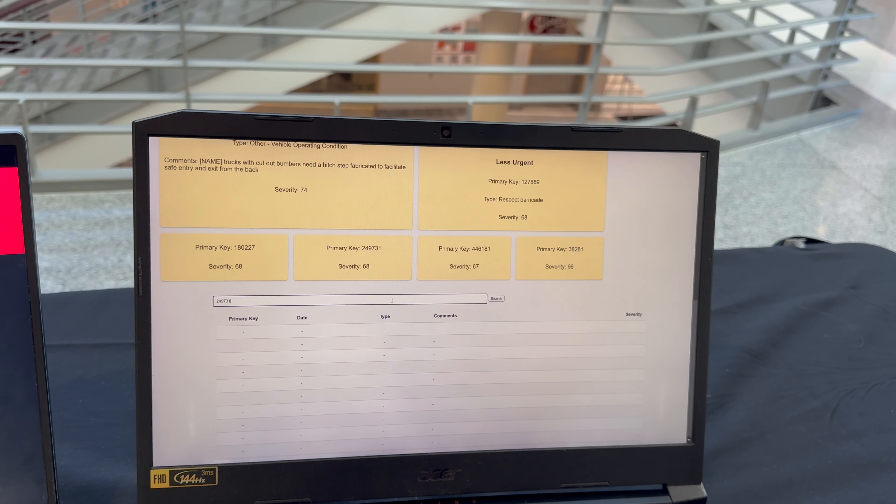
{"action": "left_click", "coordinate": [495, 298]}
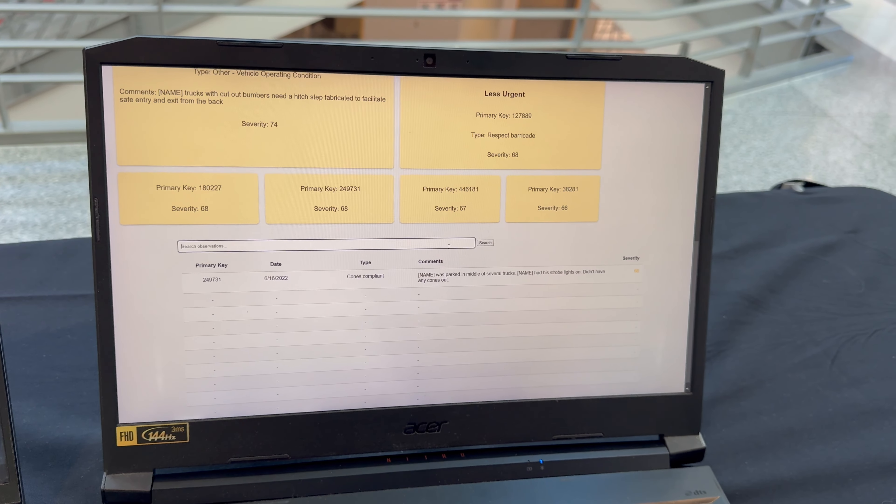
{"action": "type", "text": "PEE"}
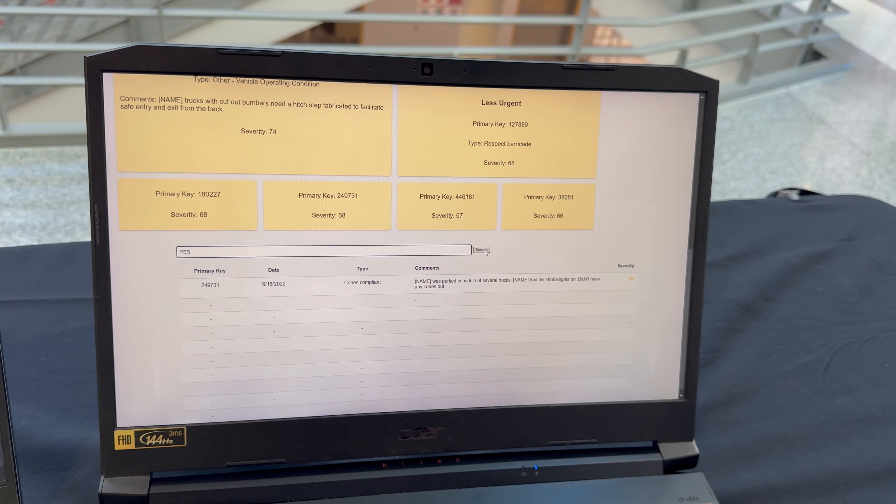